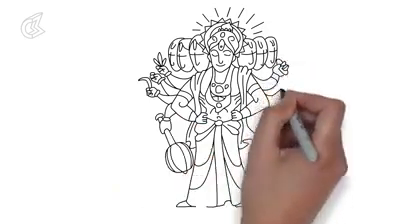
pyautogui.moveTo(284, 140)
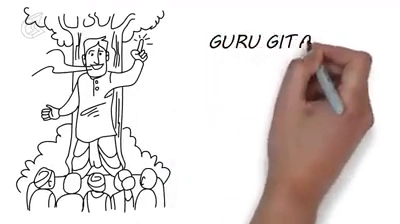
pyautogui.write('GANESH GITA')
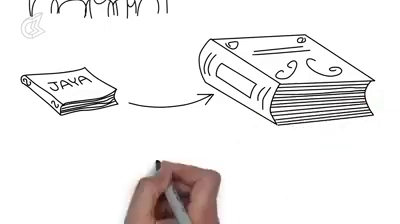
pyautogui.write('MAHABL')
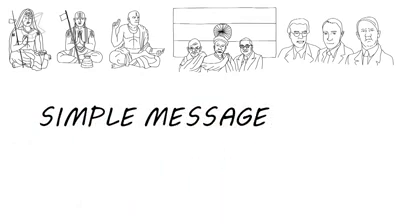
pyautogui.write('LIF')
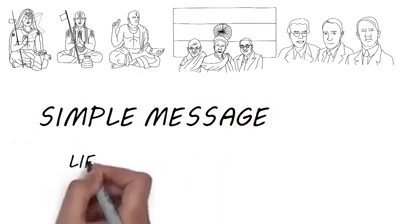
pyautogui.write('LIFE AND DE')
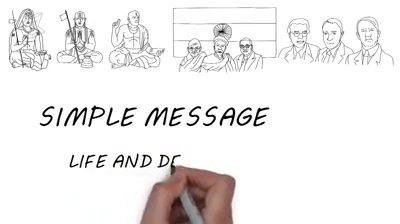